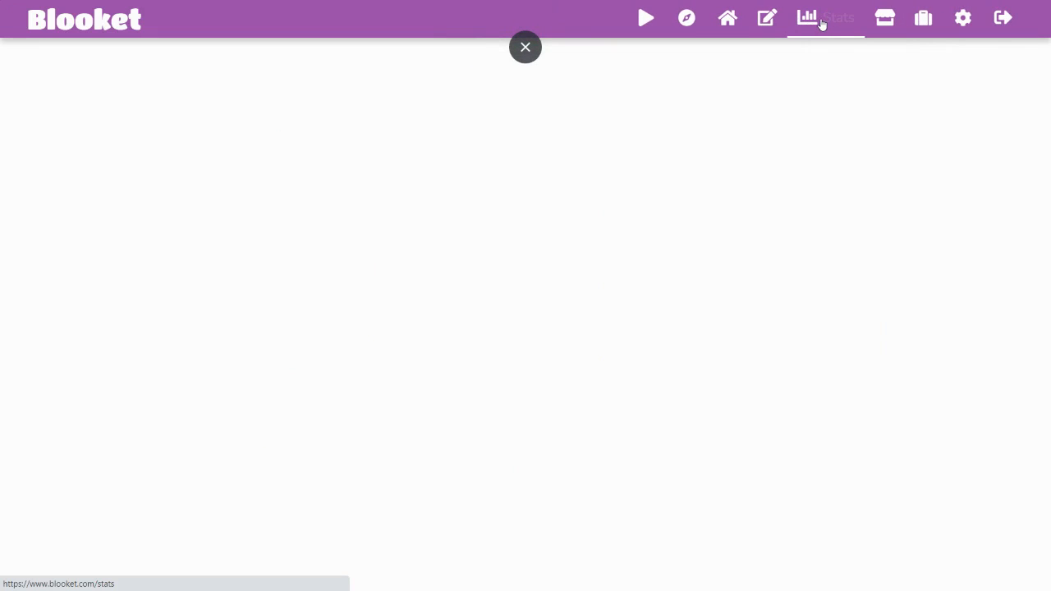
View the player's stats page with level, Class Pass progress, game history and totals
left_click(808, 16)
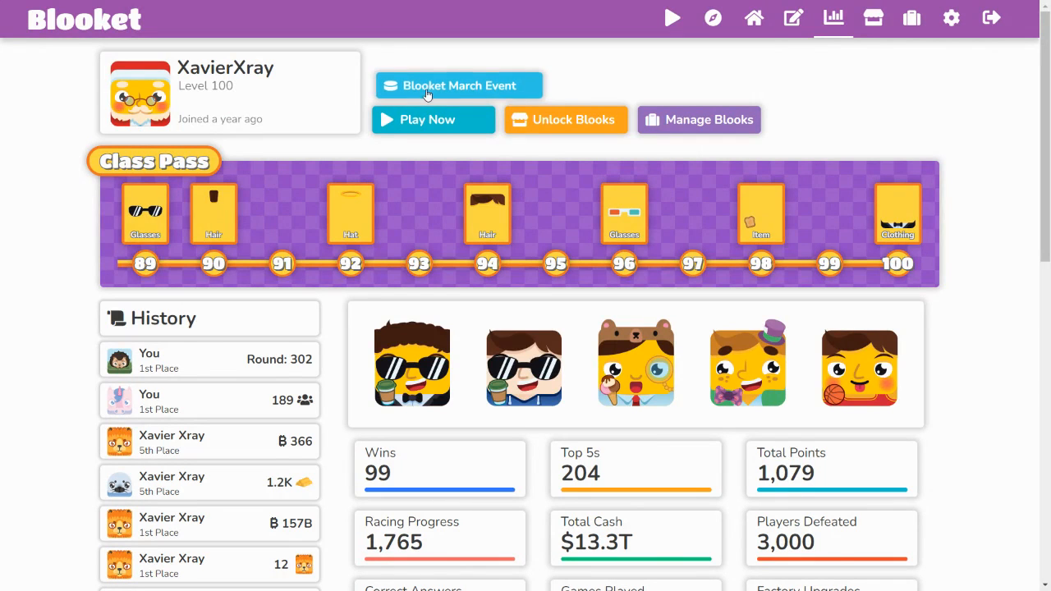
Go to the Blooket March Event page showing its launch card and event dates
left_click(458, 85)
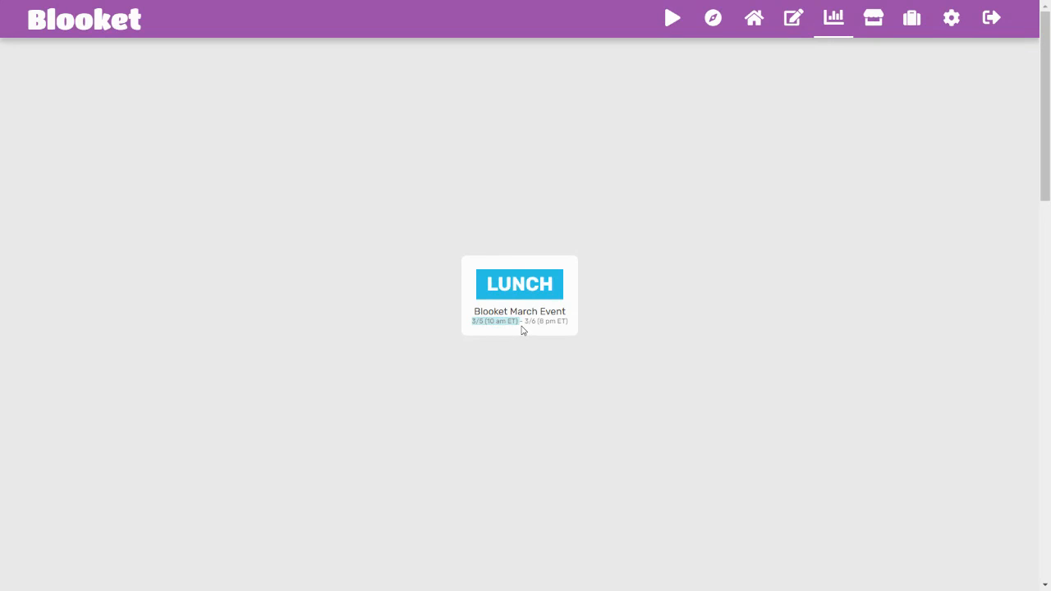
mouse_move(545, 325)
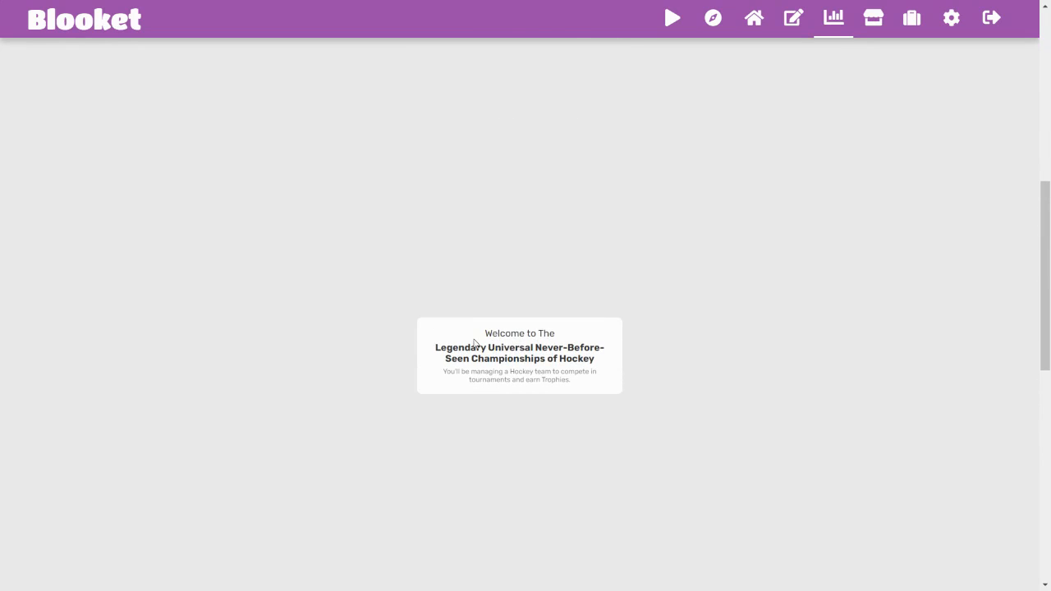
mouse_move(678, 427)
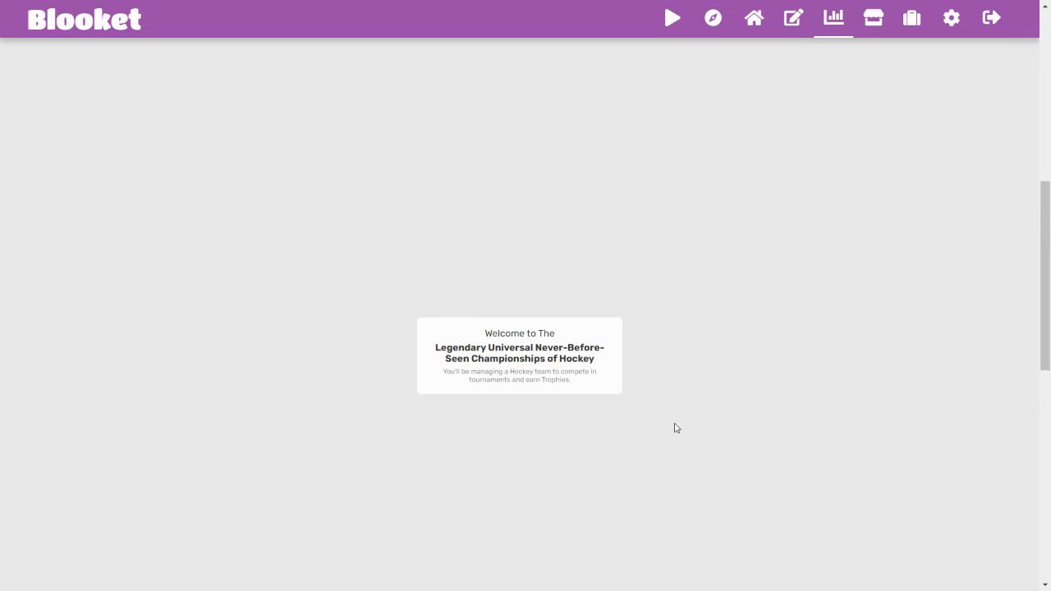
mouse_move(577, 411)
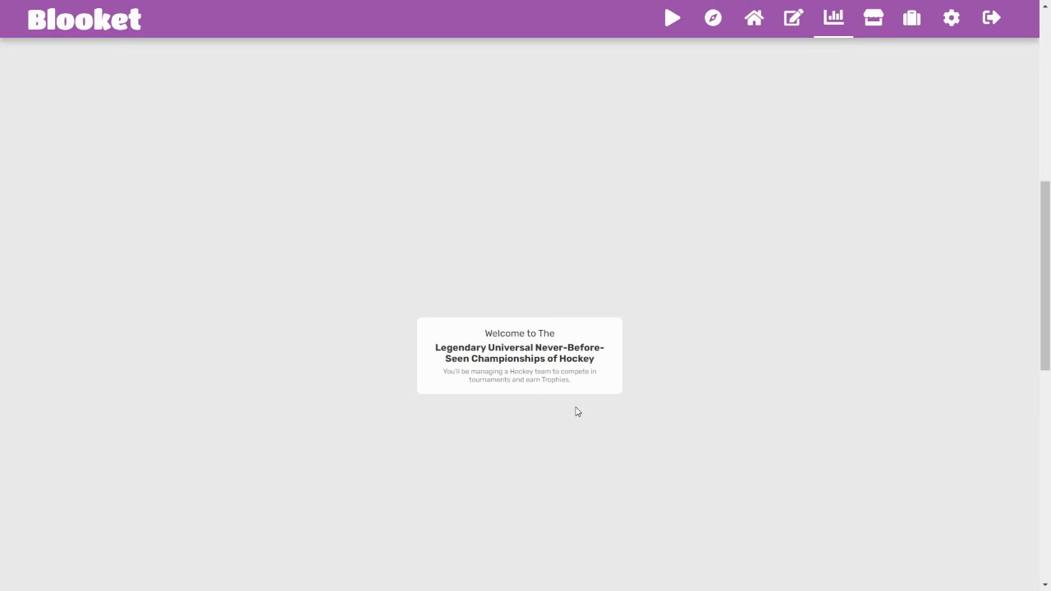
mouse_move(567, 387)
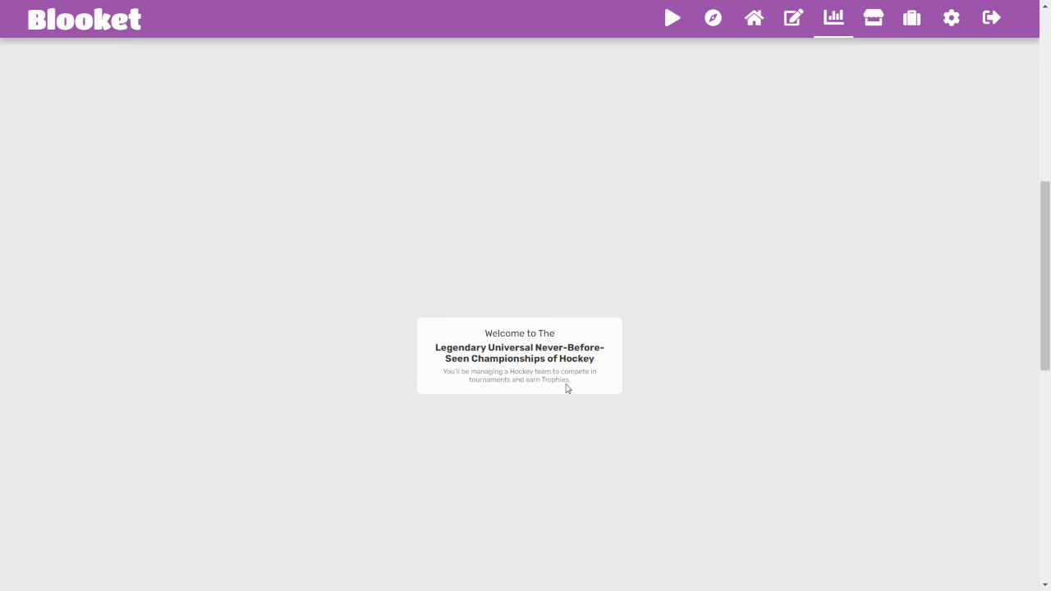
Scroll the event page to the hockey championship welcome text and Prizes section
scroll("down", 3)
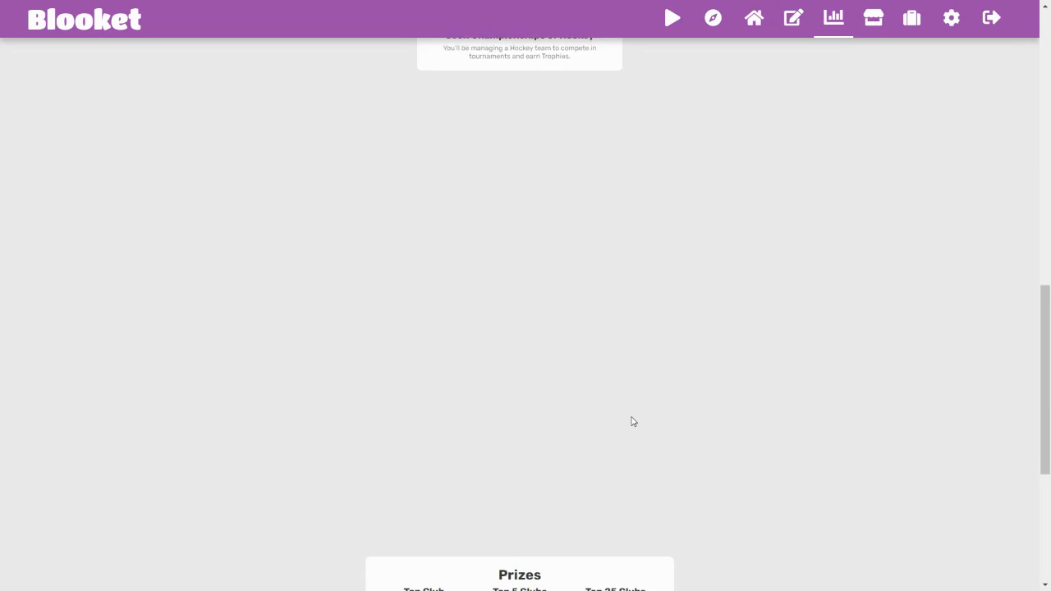